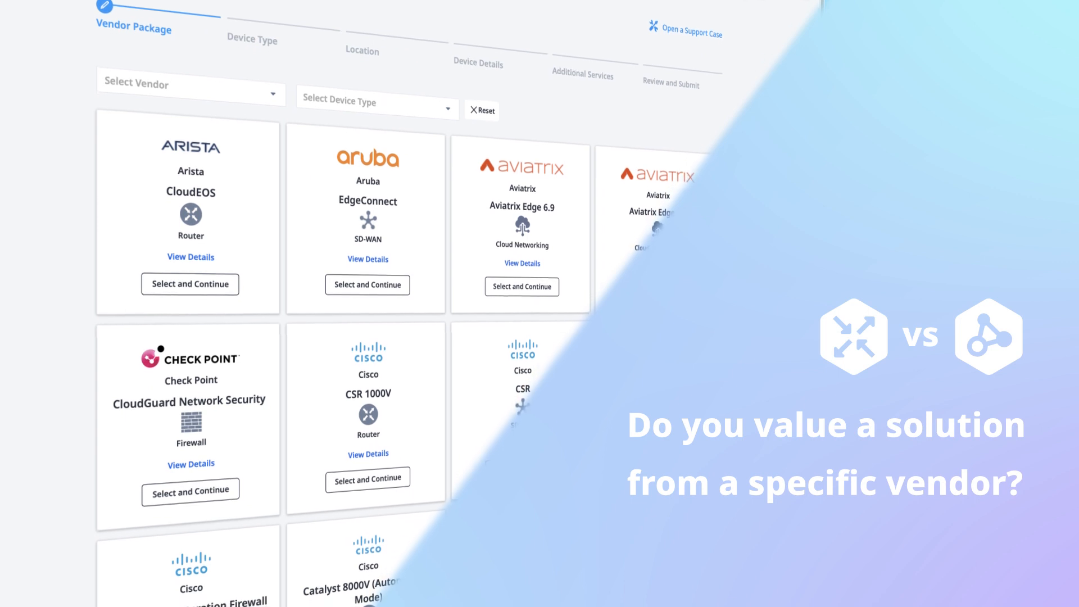
Reveal the Cloud Routers menu showing Create a Fabric Cloud Router and the router inventory.
scroll(down, 3)
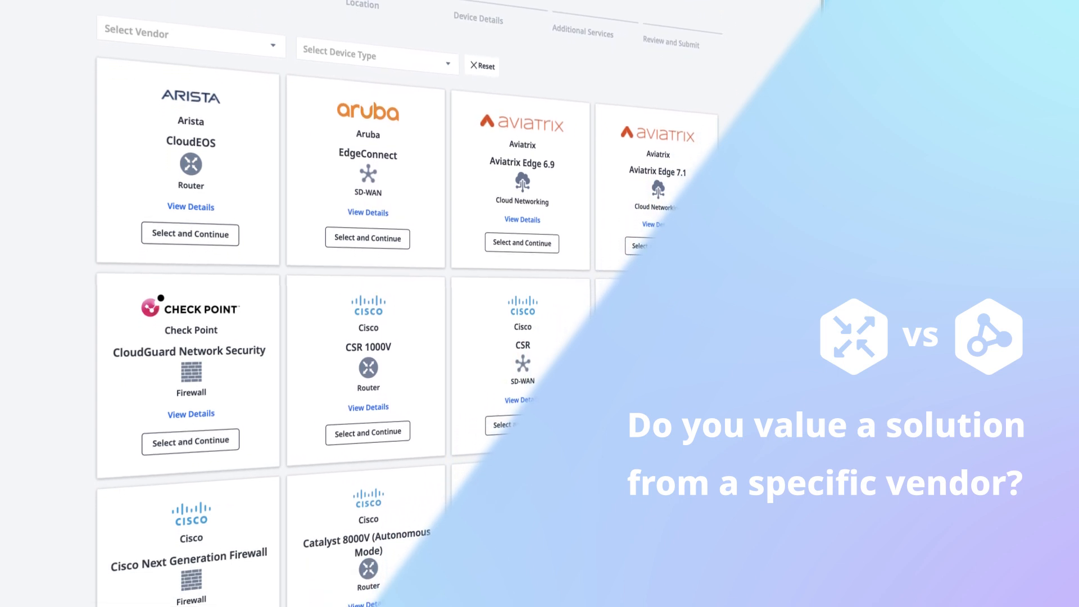
scroll(down, 3)
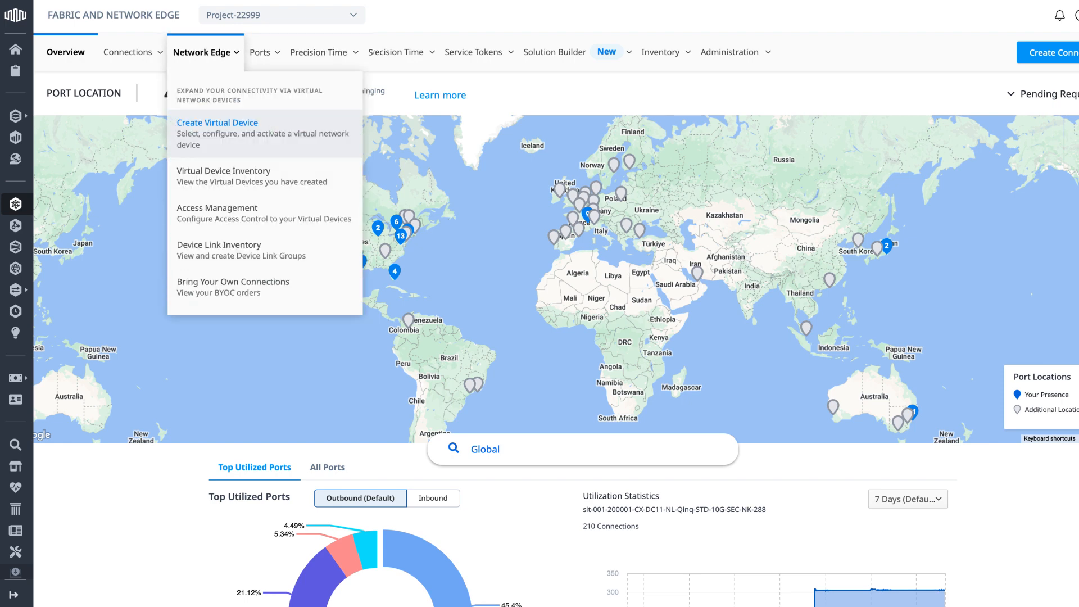
click(330, 52)
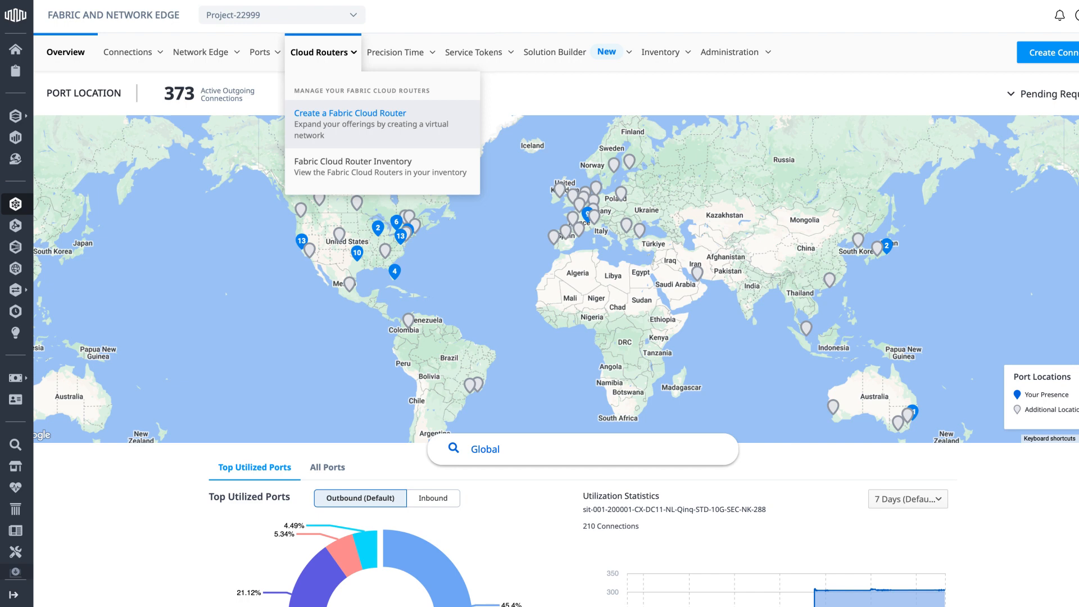